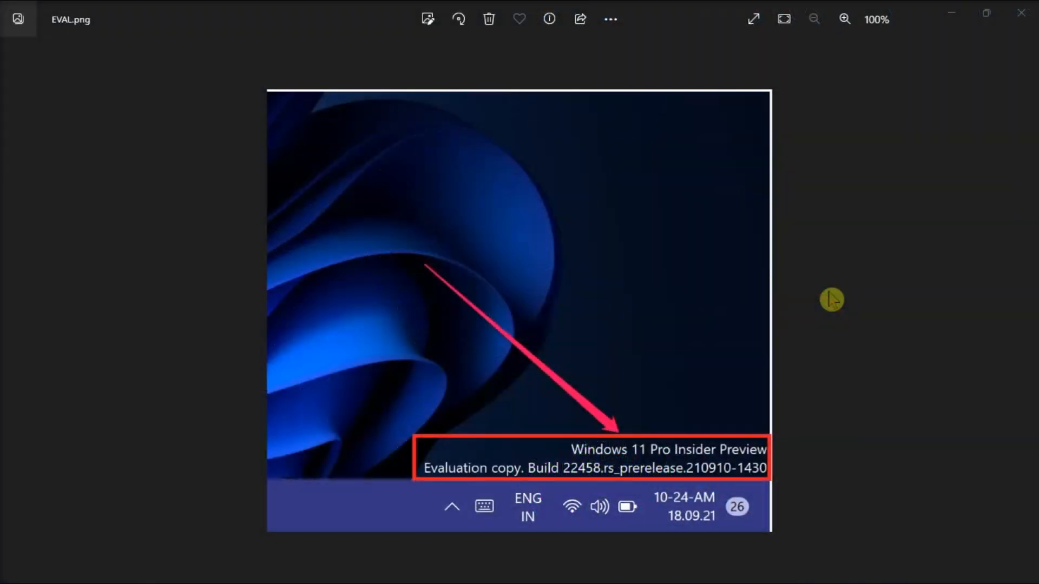
mouse_move(855, 488)
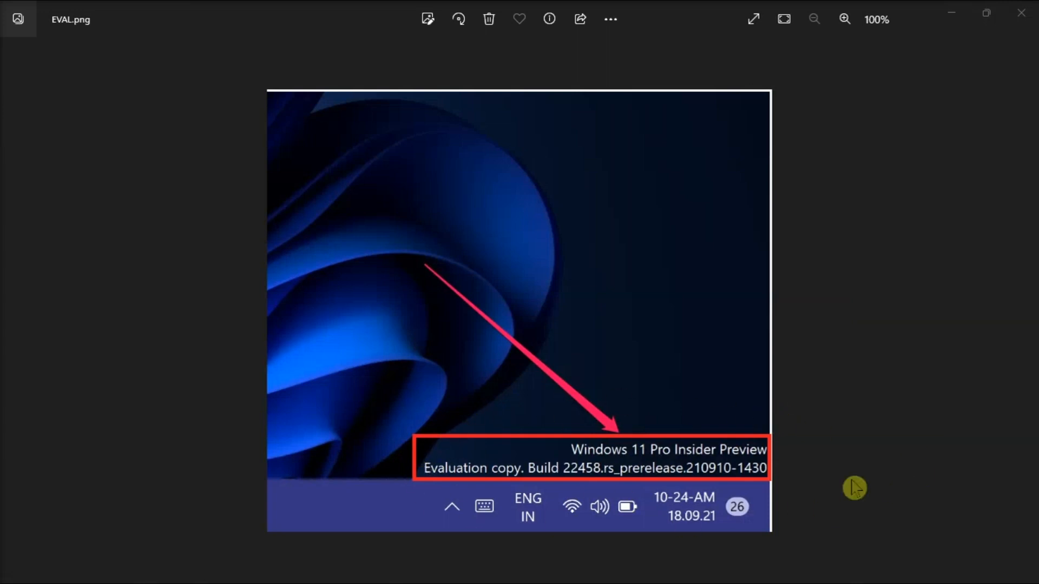
mouse_move(926, 374)
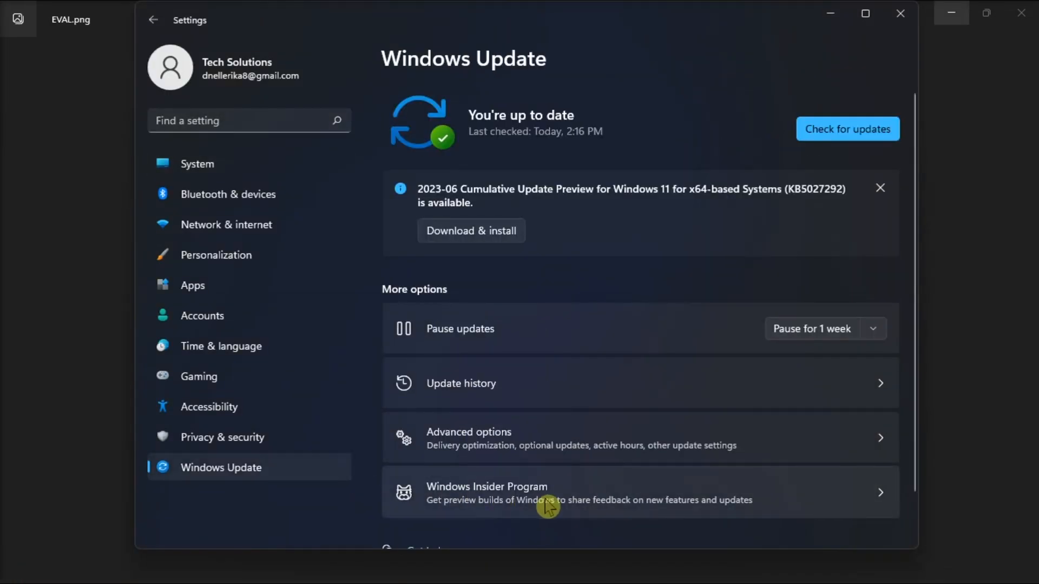
mouse_move(587, 503)
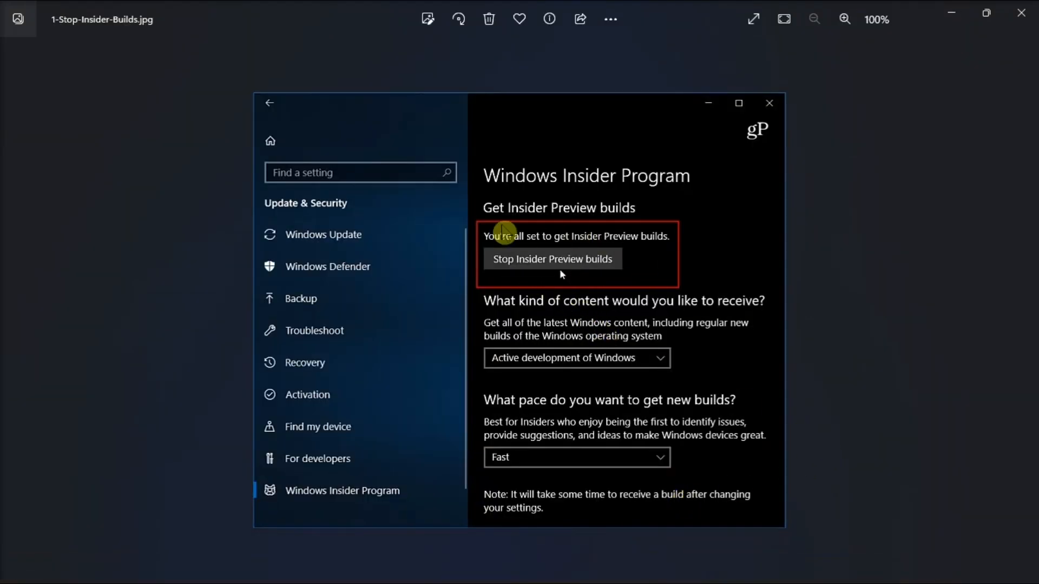
mouse_move(750, 271)
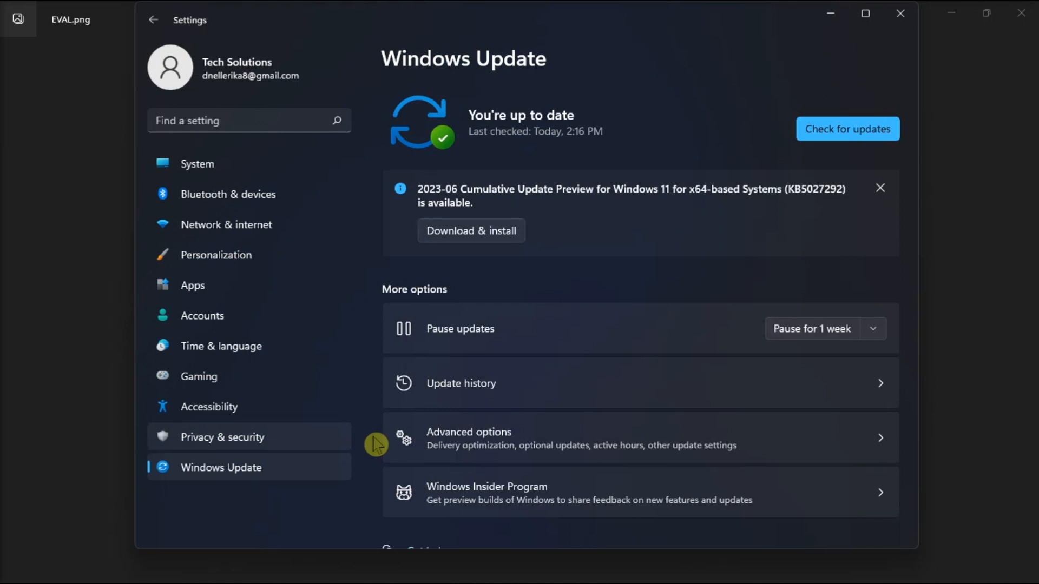
mouse_move(498, 242)
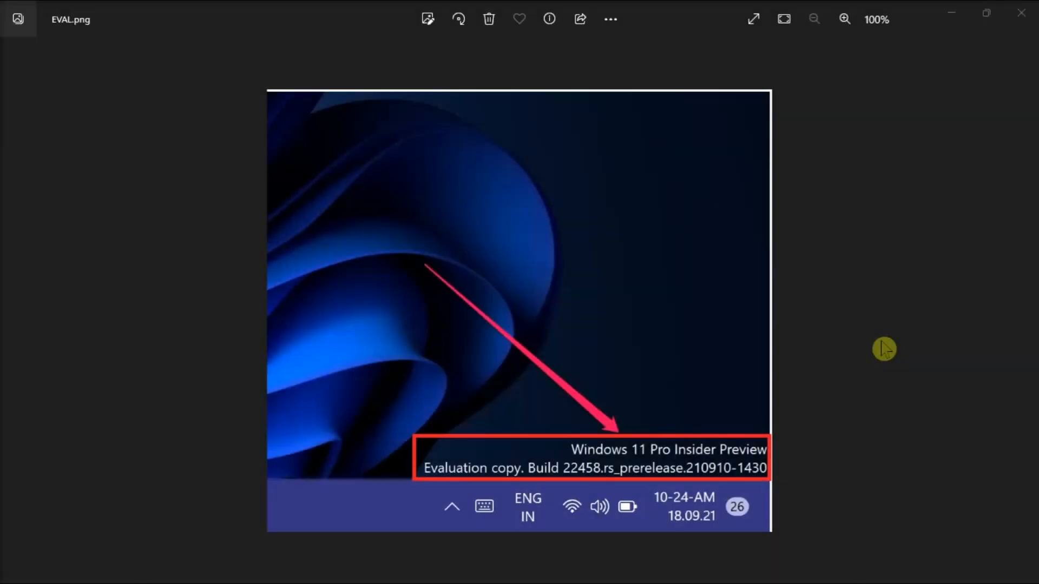
mouse_move(827, 358)
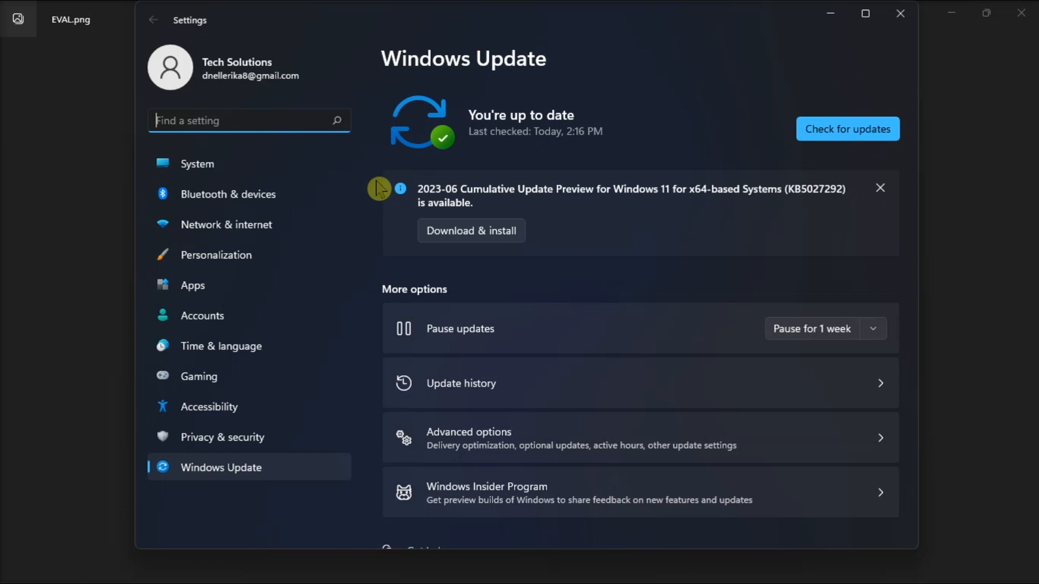
Open Update history, then the Control Panel Installed Updates list via Uninstall updates
left_click(461, 383)
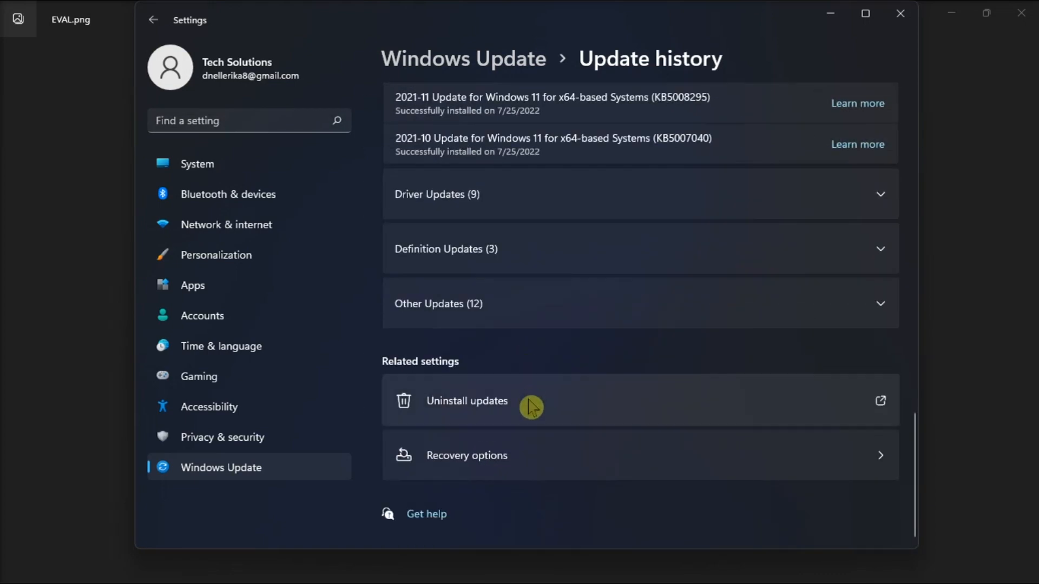
left_click(466, 401)
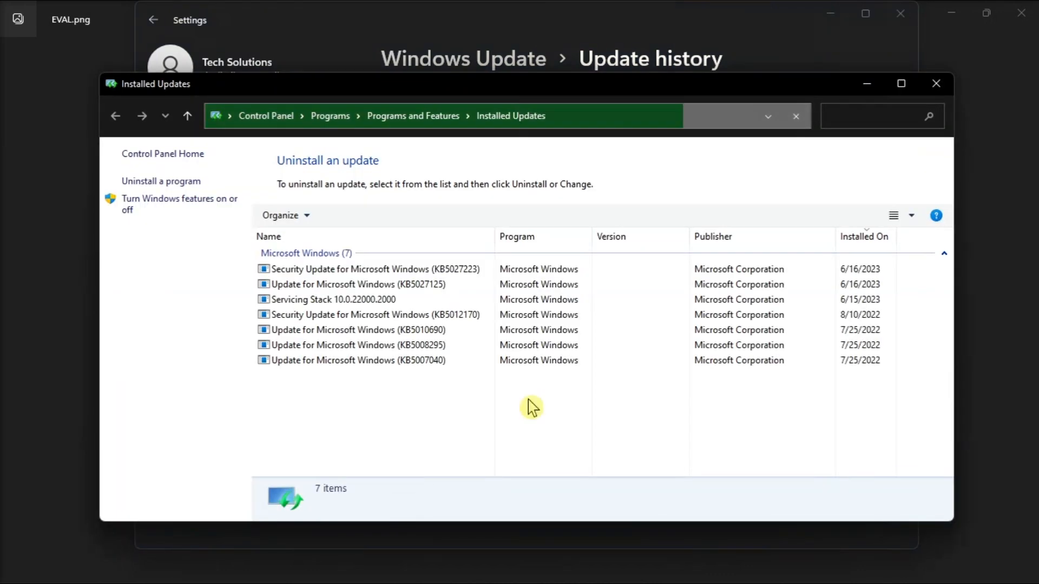
Select Update for Microsoft Windows (KB5027125) in the Installed Updates list
left_click(370, 269)
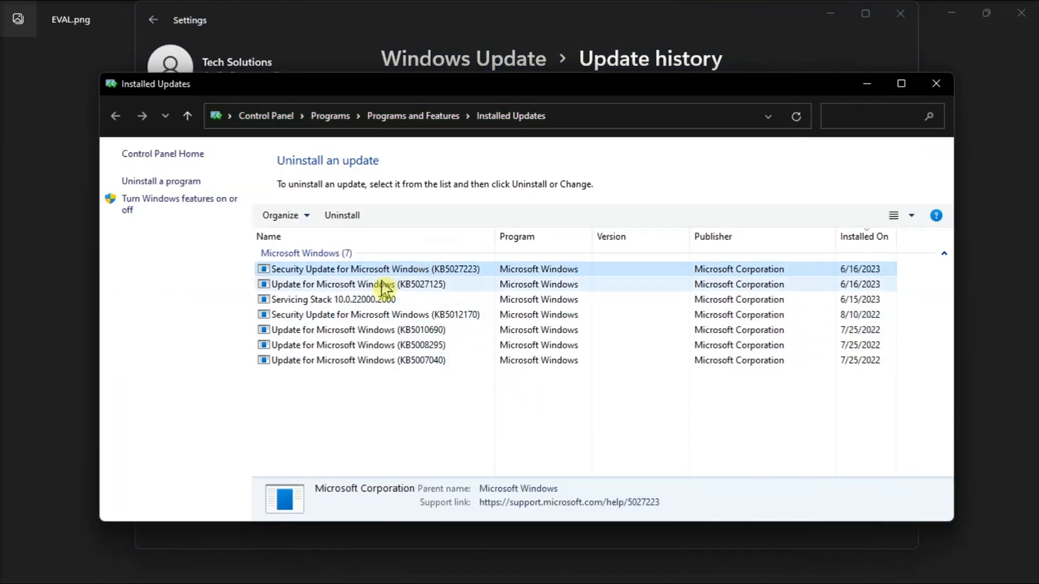
left_click(356, 284)
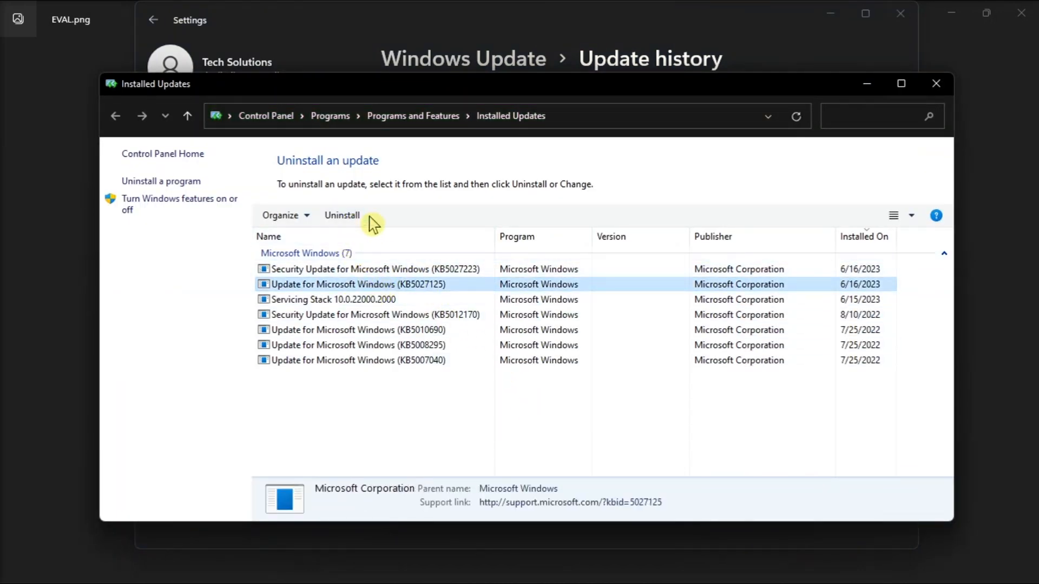
mouse_move(342, 215)
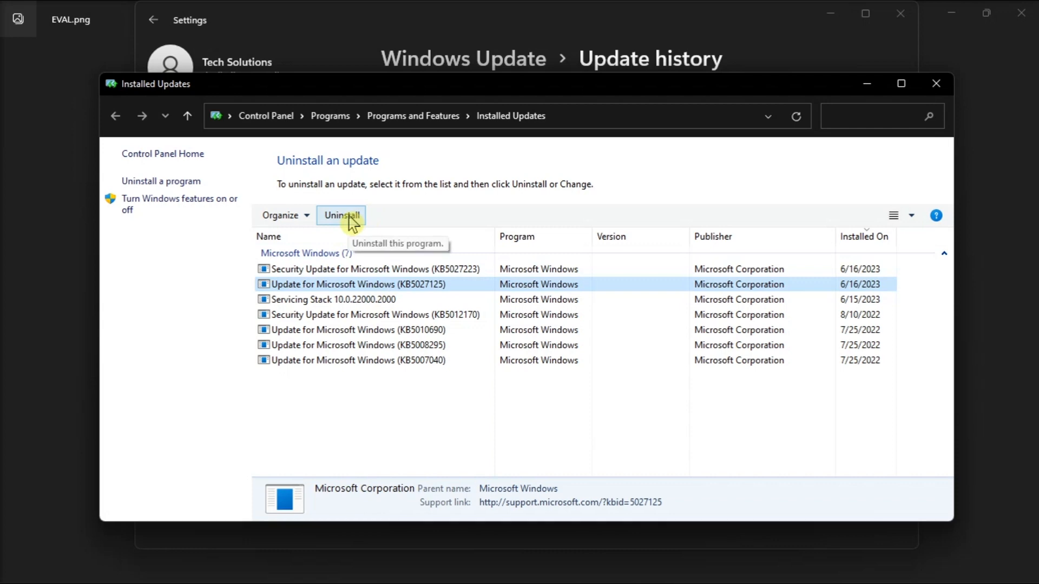